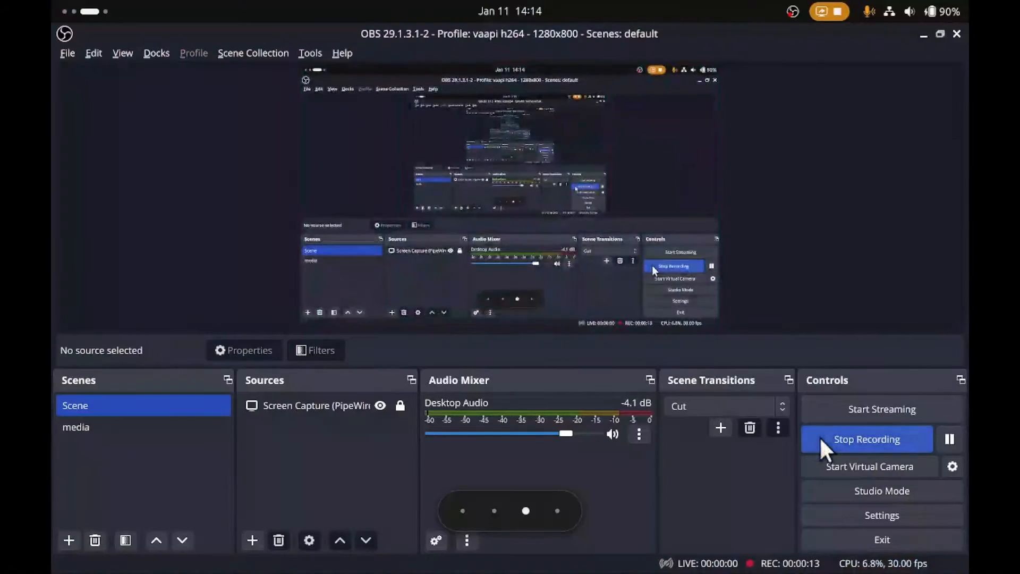
{"action": "mouse_move", "coordinate": [182, 182]}
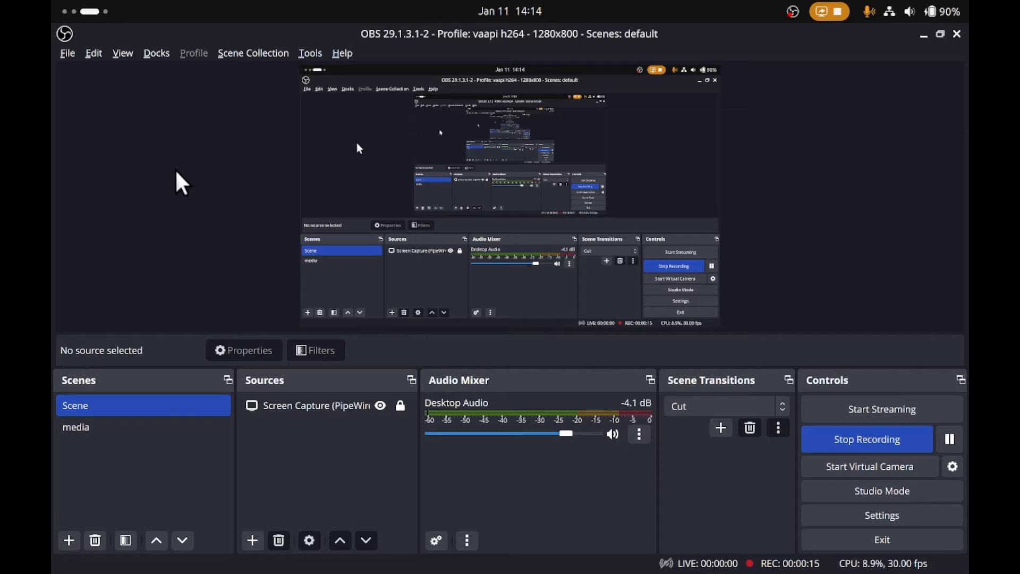
- View the Recording output's FFmpeg VAAPI H.264 encoder settings, then cancel without saving
{"action": "left_click", "coordinate": [66, 52]}
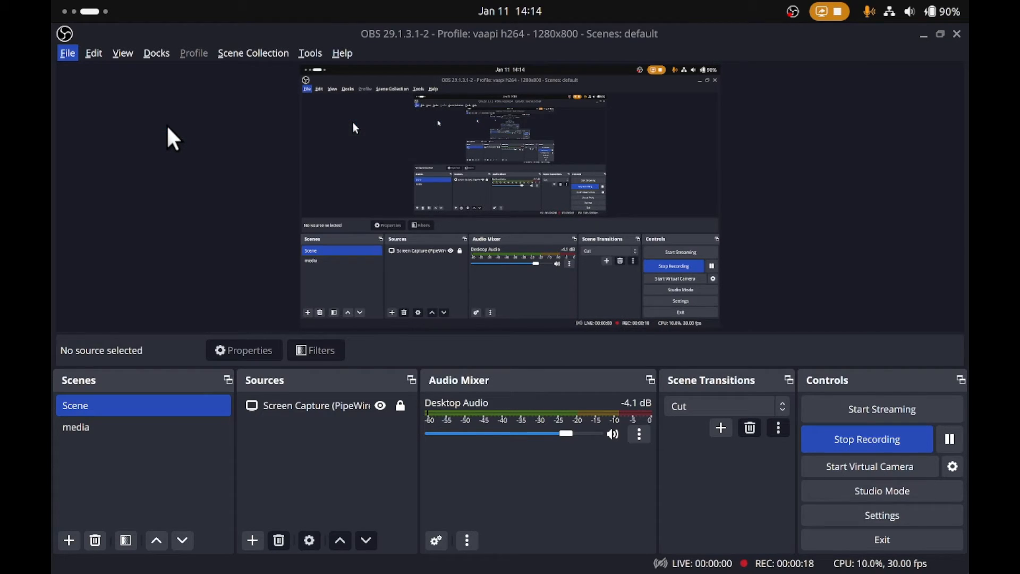
{"action": "left_click", "coordinate": [881, 515]}
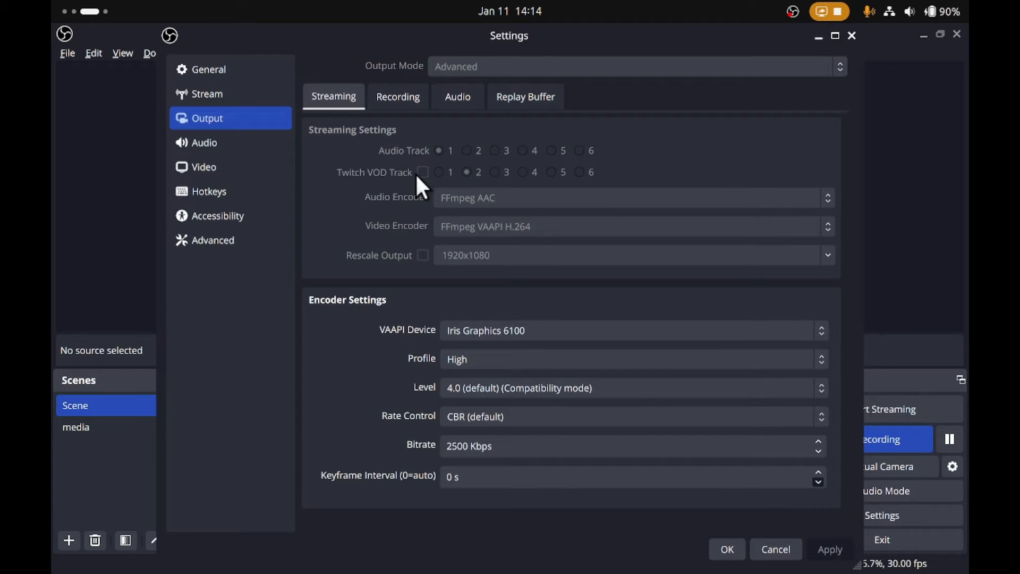
{"action": "left_click", "coordinate": [398, 96]}
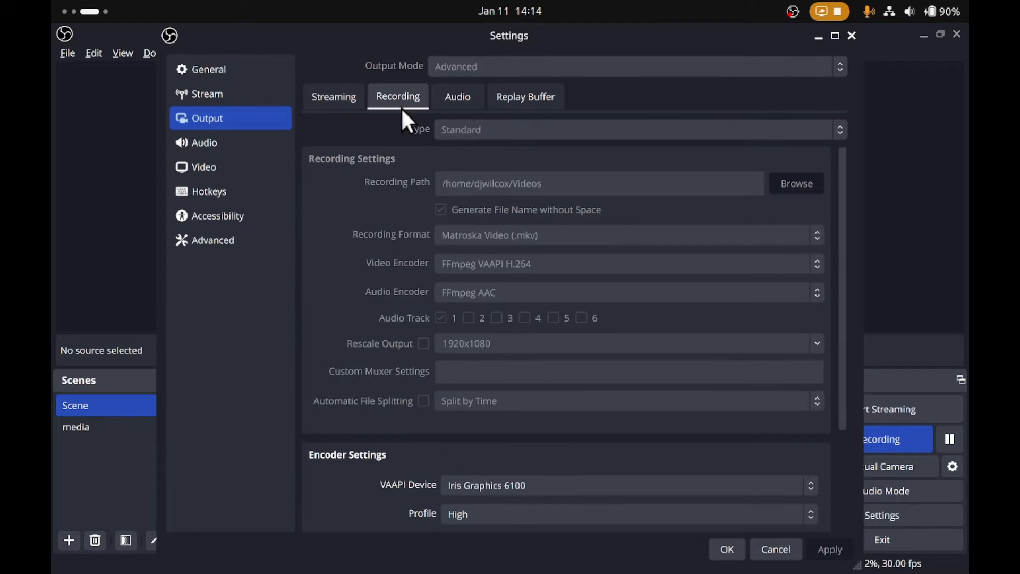
{"action": "mouse_move", "coordinate": [551, 281]}
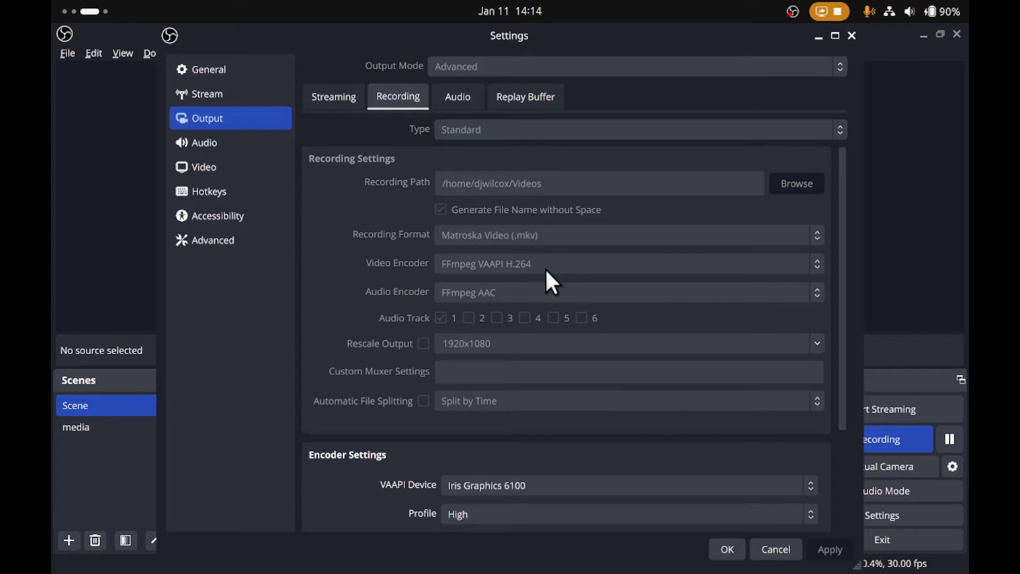
{"action": "scroll", "scroll_direction": "down", "scroll_amount": 3}
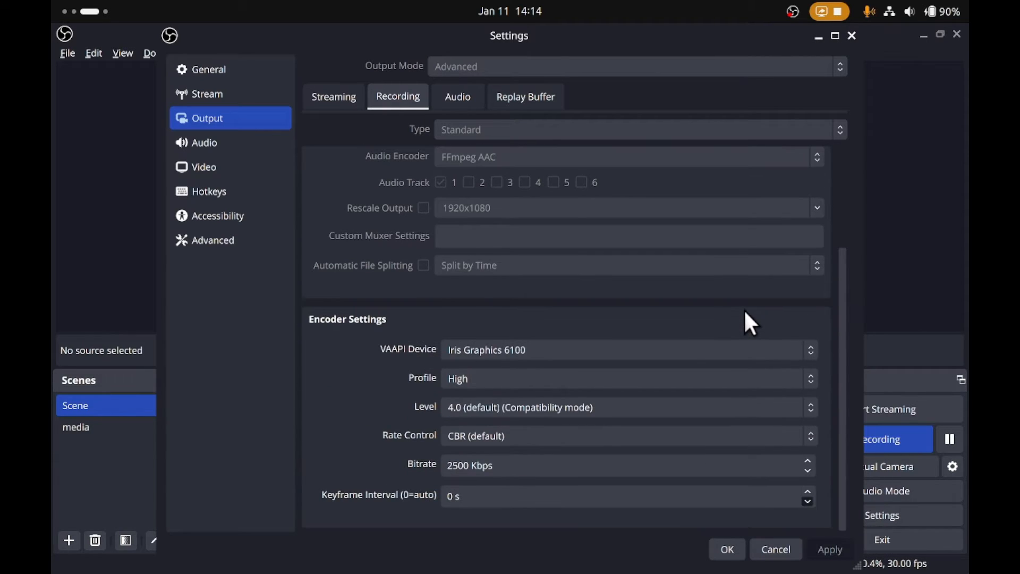
{"action": "mouse_move", "coordinate": [541, 374]}
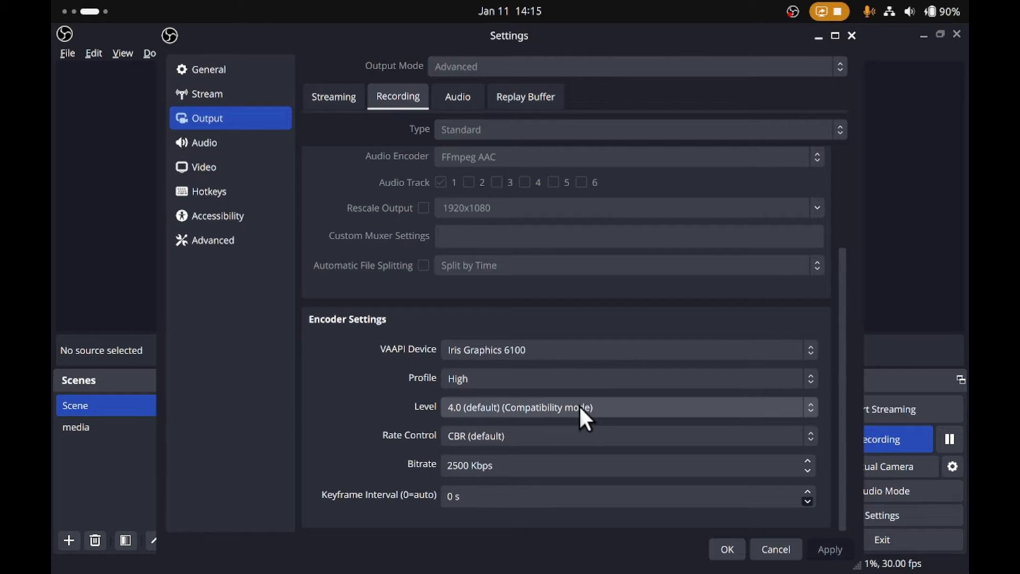
{"action": "mouse_move", "coordinate": [592, 452]}
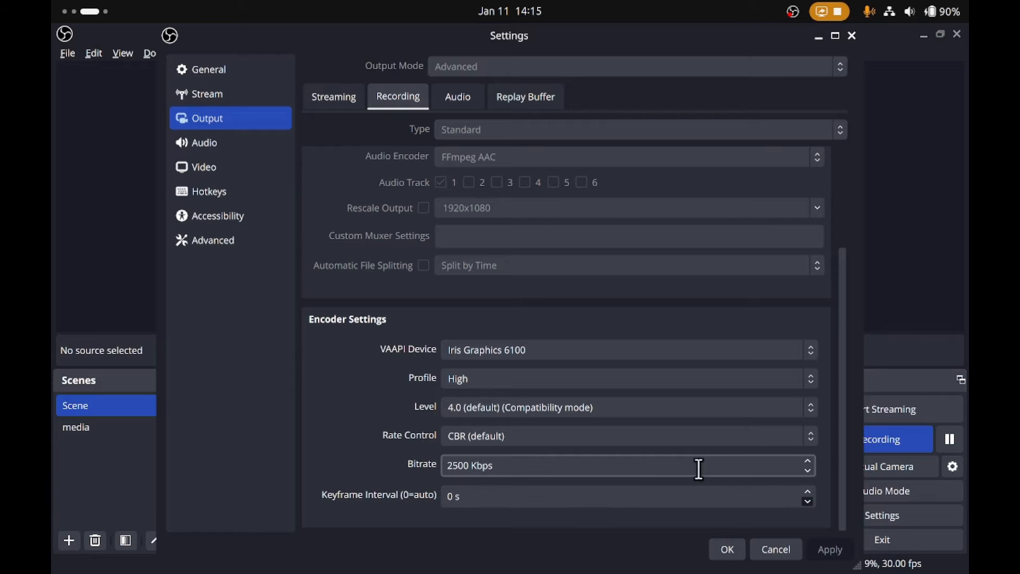
{"action": "mouse_move", "coordinate": [777, 554]}
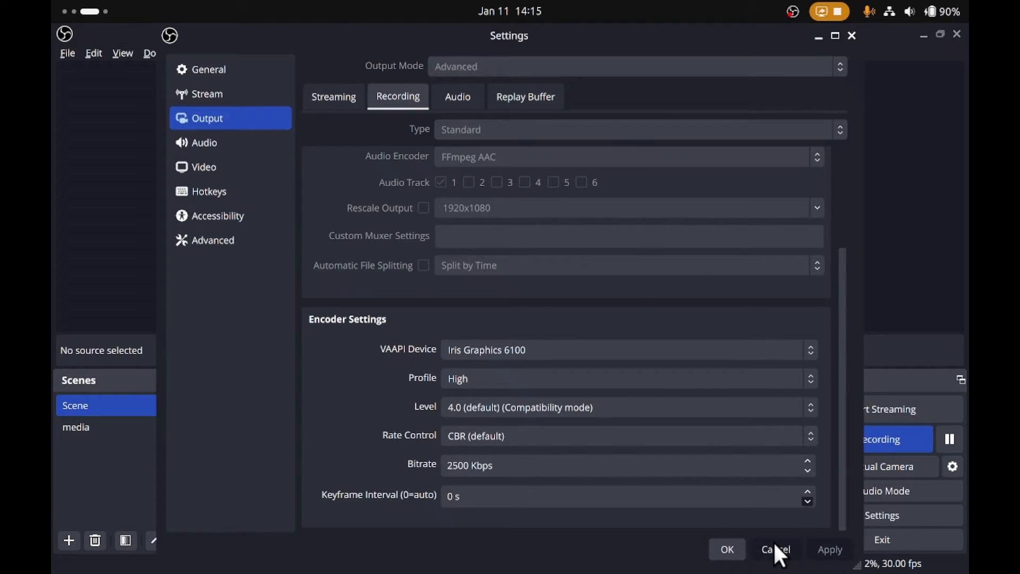
{"action": "left_click", "coordinate": [774, 549]}
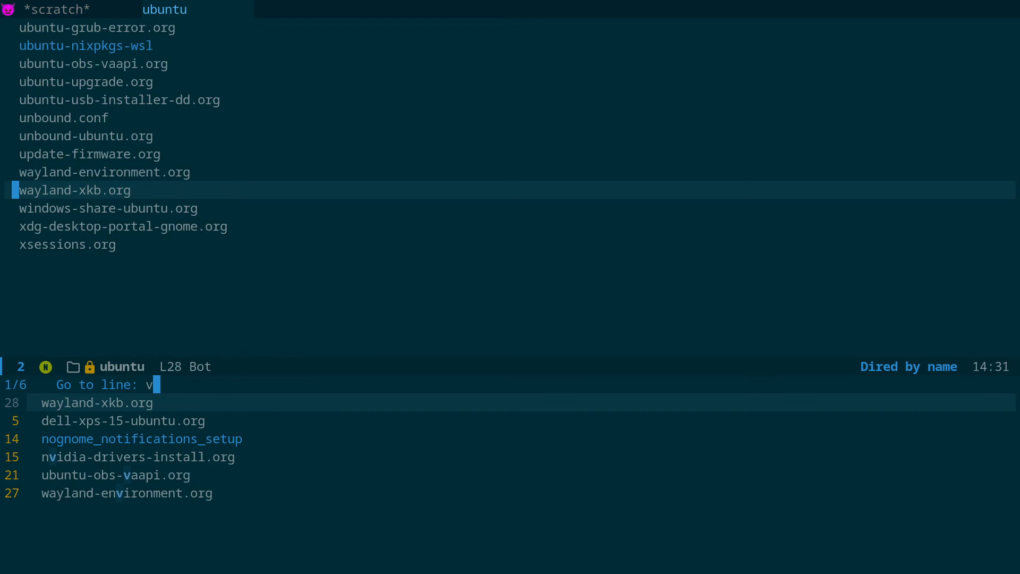
- Open ubuntu-obs-vaapi.org, enlarge its text, and move to the sudo apt install line
{"action": "type", "text": "aap"}
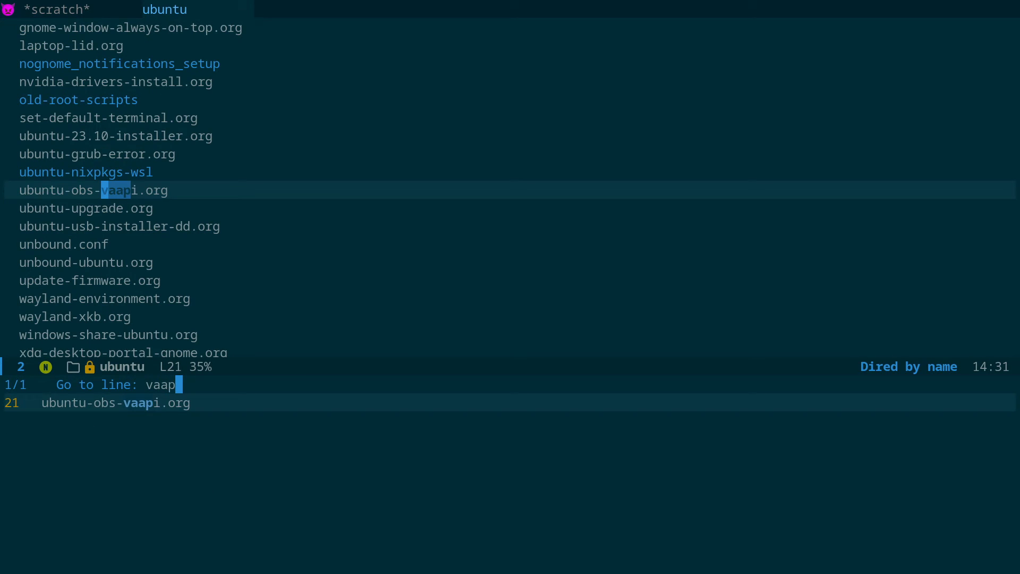
{"action": "key", "text": "Return"}
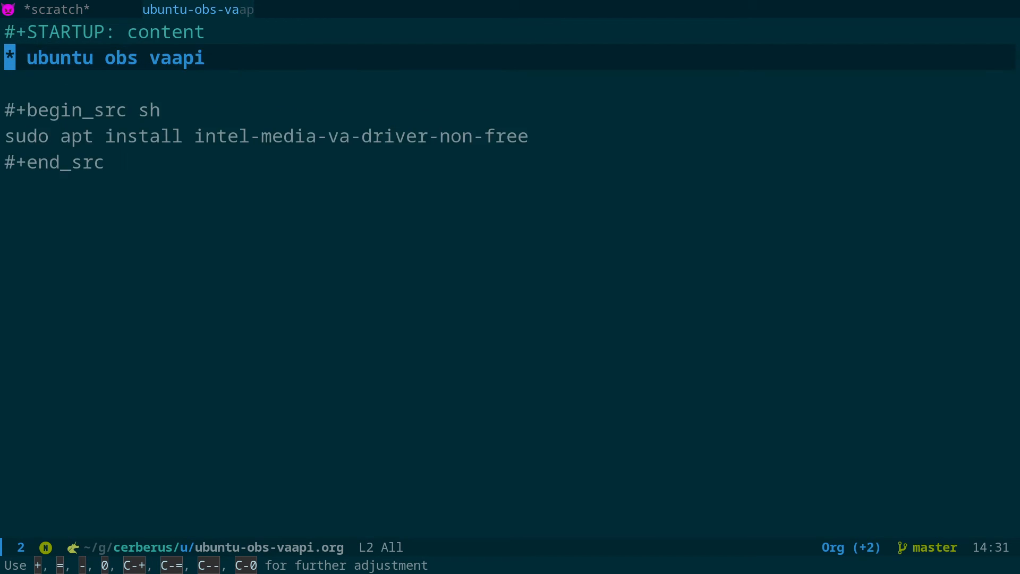
{"action": "key", "text": "C-+"}
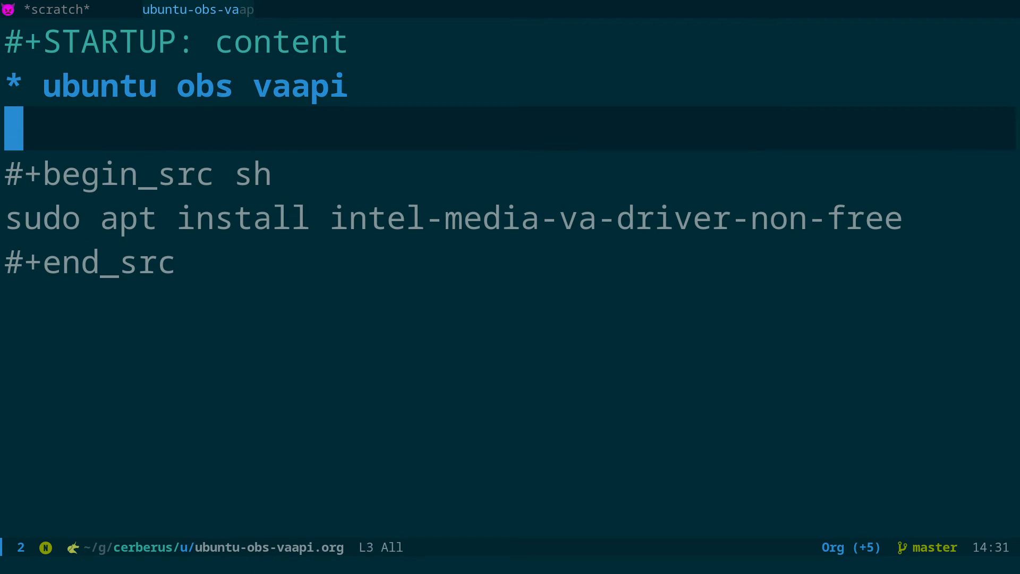
{"action": "key", "text": "down"}
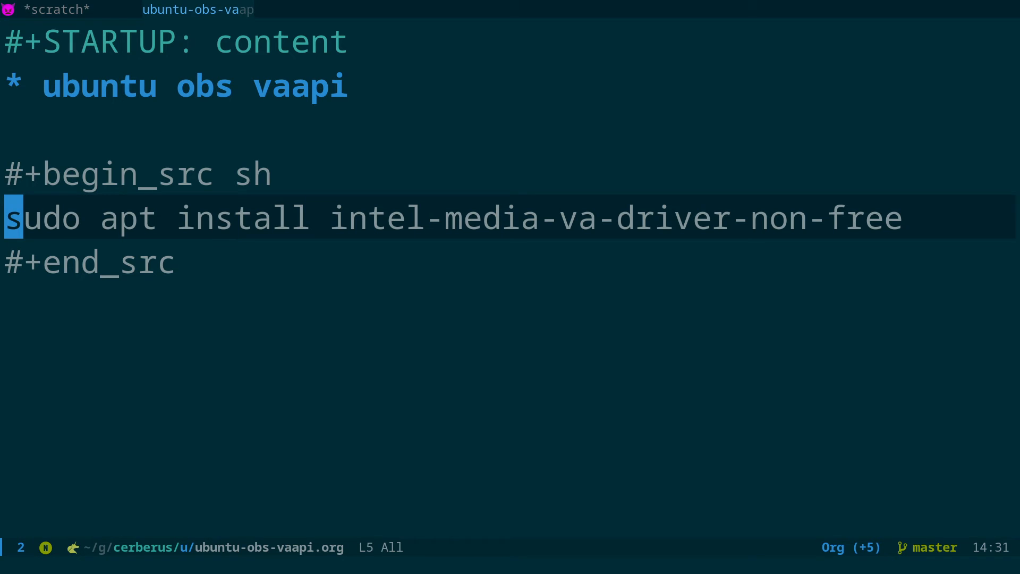